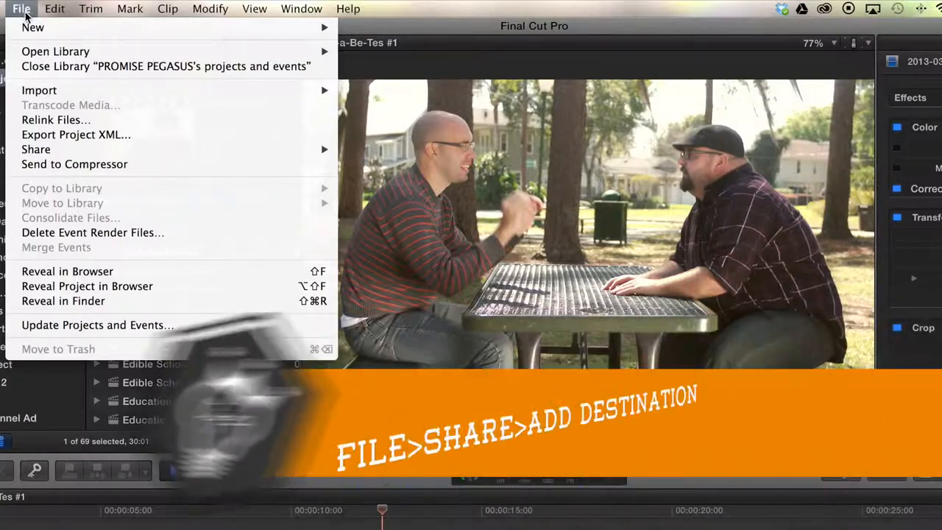
{"action": "mouse_move", "coordinate": [35, 149]}
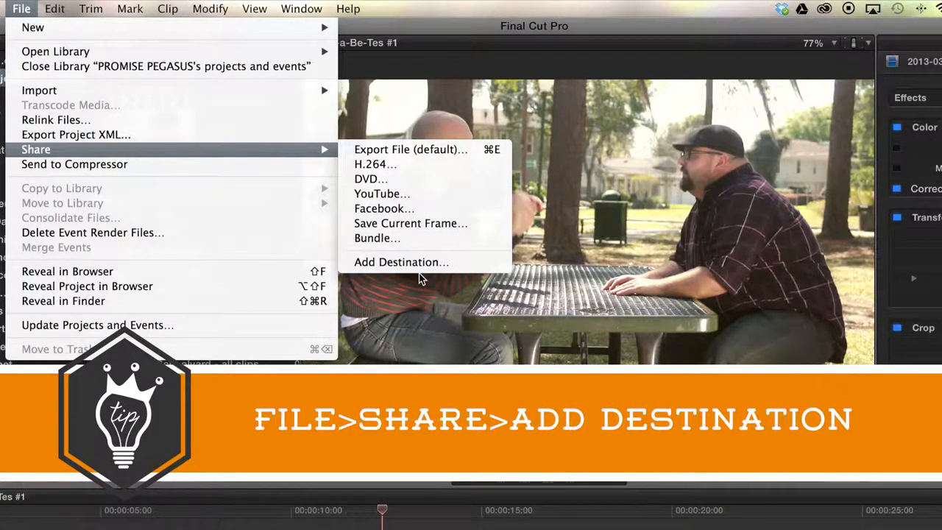
Open the Destinations preferences via File > Share > Add Destination.
{"action": "left_click", "coordinate": [401, 262]}
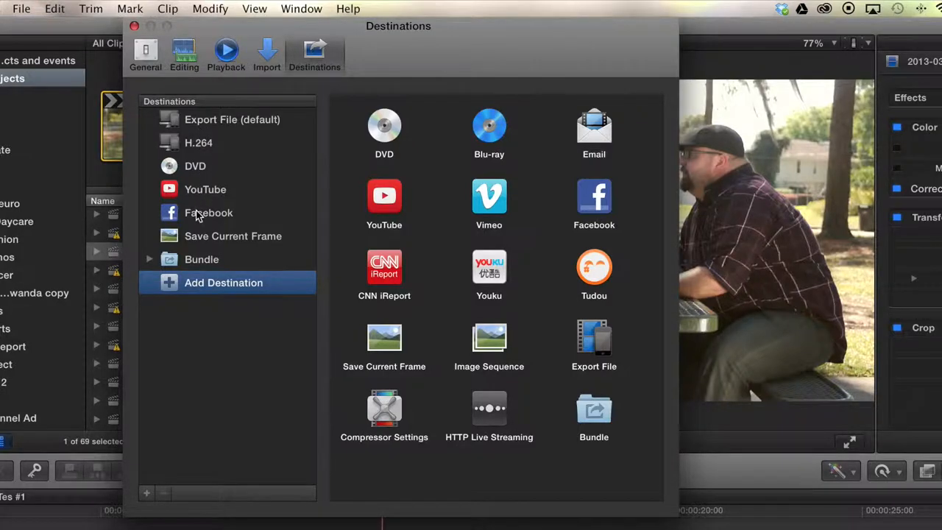
{"action": "mouse_move", "coordinate": [307, 269]}
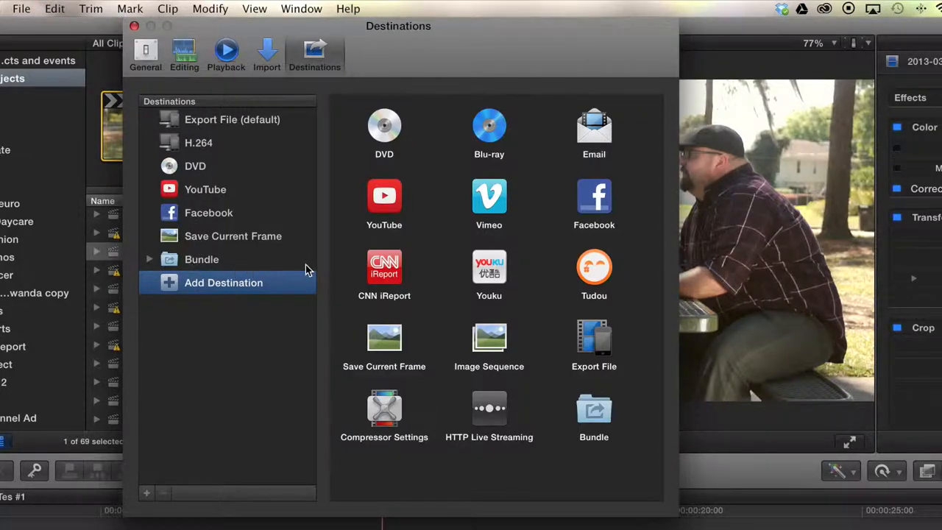
{"action": "mouse_move", "coordinate": [263, 259]}
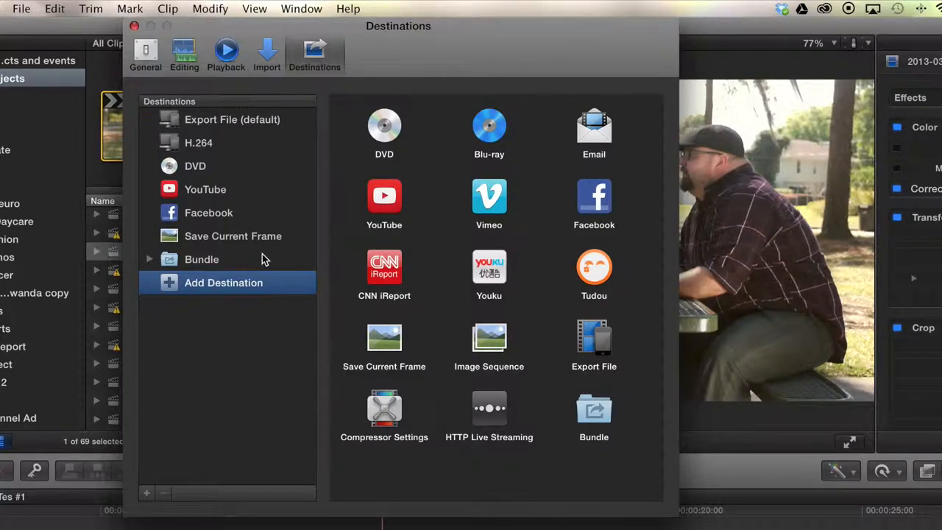
{"action": "mouse_move", "coordinate": [212, 266]}
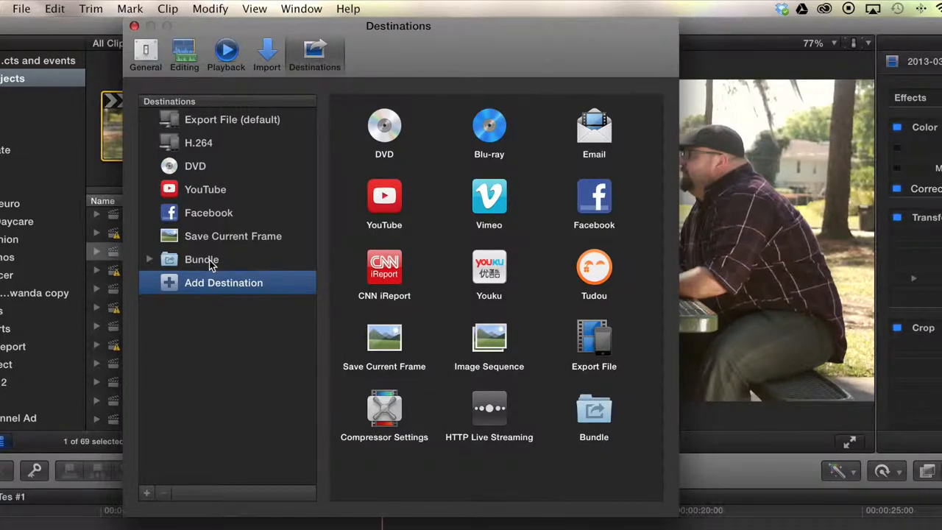
Select the Bundle destination (H.264 and ProRes 422) and make it the default.
{"action": "left_click", "coordinate": [201, 259]}
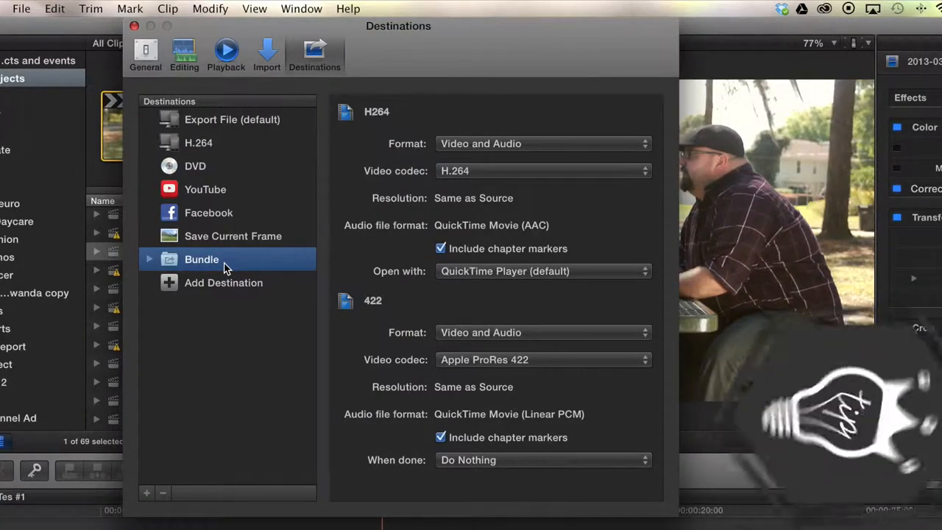
{"action": "right_click", "coordinate": [200, 259]}
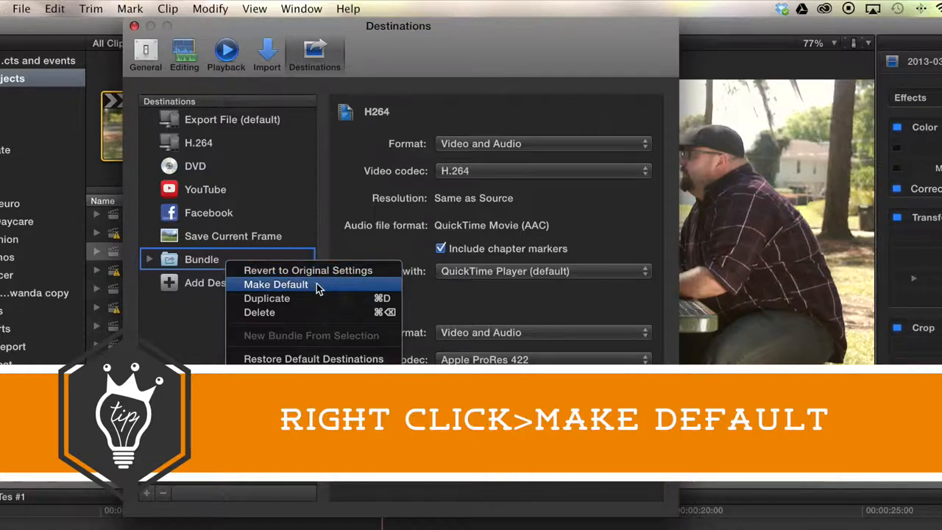
{"action": "left_click", "coordinate": [276, 284]}
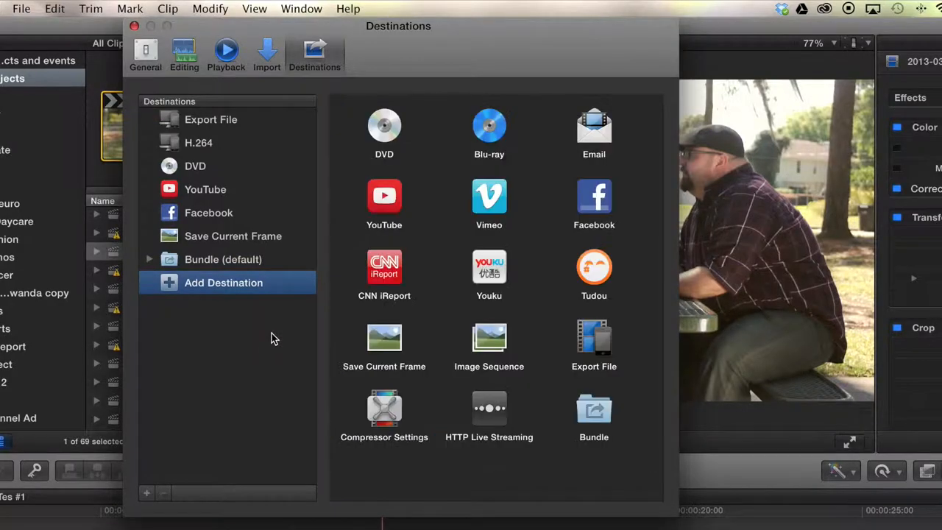
Close Preferences and share Di-a-Be-Tes to Bundle with Command+E, continuing to Next.
{"action": "left_click", "coordinate": [134, 26]}
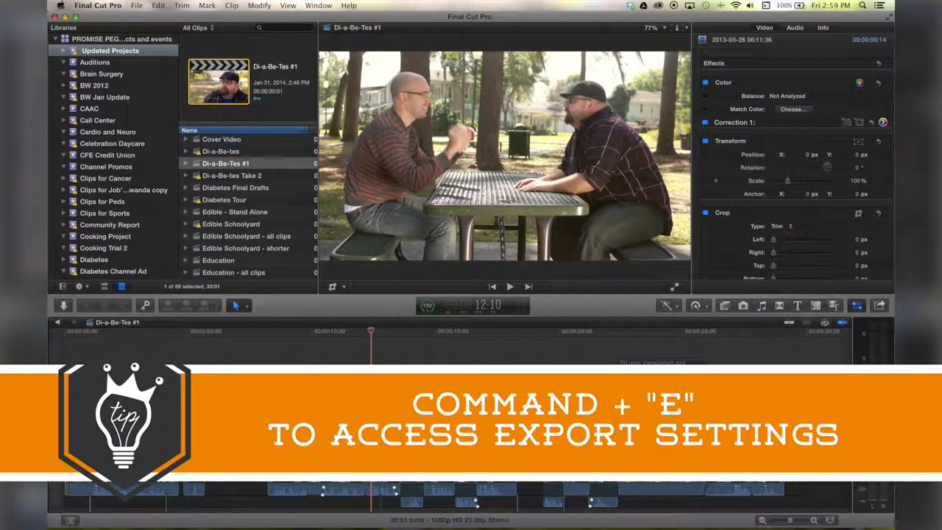
{"action": "key", "text": "cmd+e"}
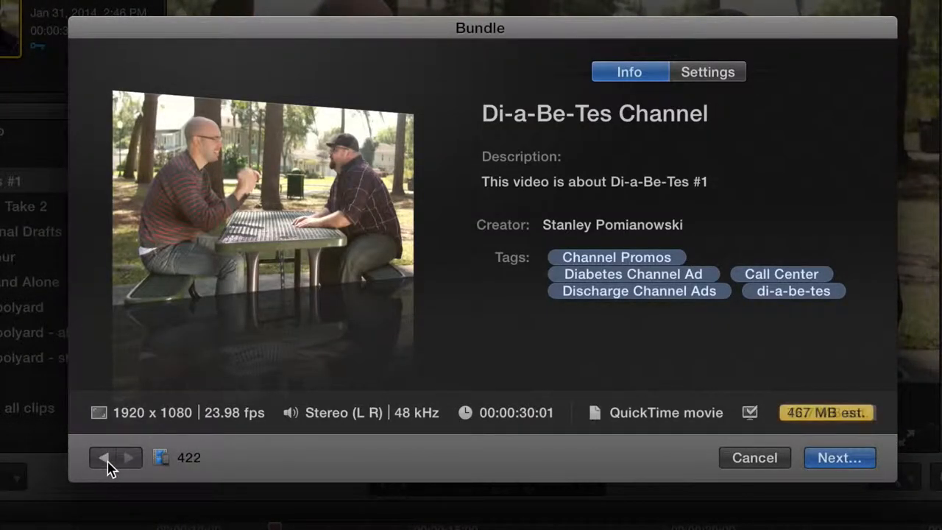
{"action": "mouse_move", "coordinate": [809, 463]}
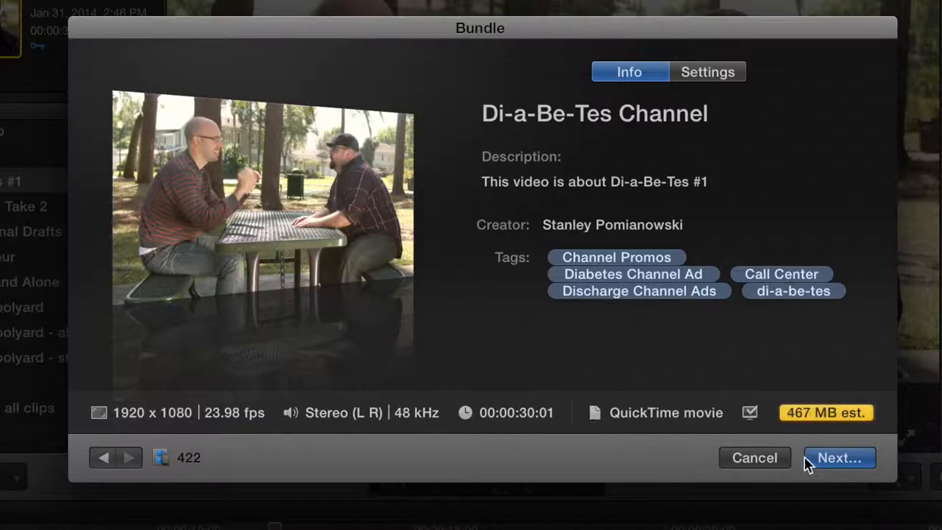
{"action": "left_click", "coordinate": [21, 8]}
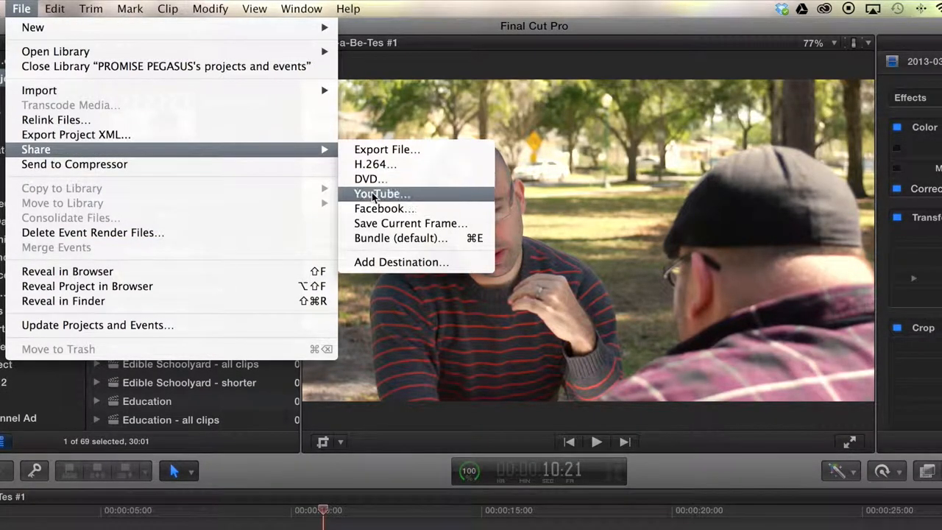
{"action": "mouse_move", "coordinate": [401, 262]}
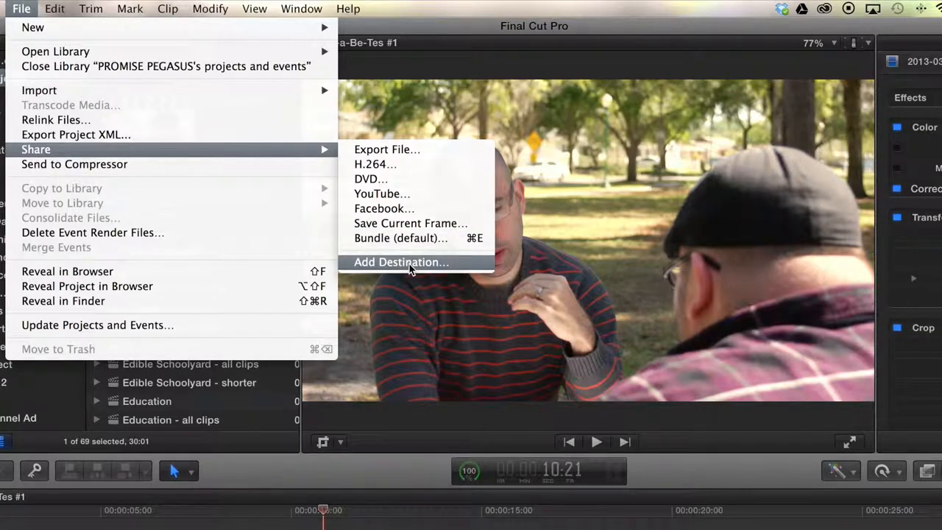
Reopen Destinations, make Export File the default again, and close Preferences.
{"action": "left_click", "coordinate": [402, 262]}
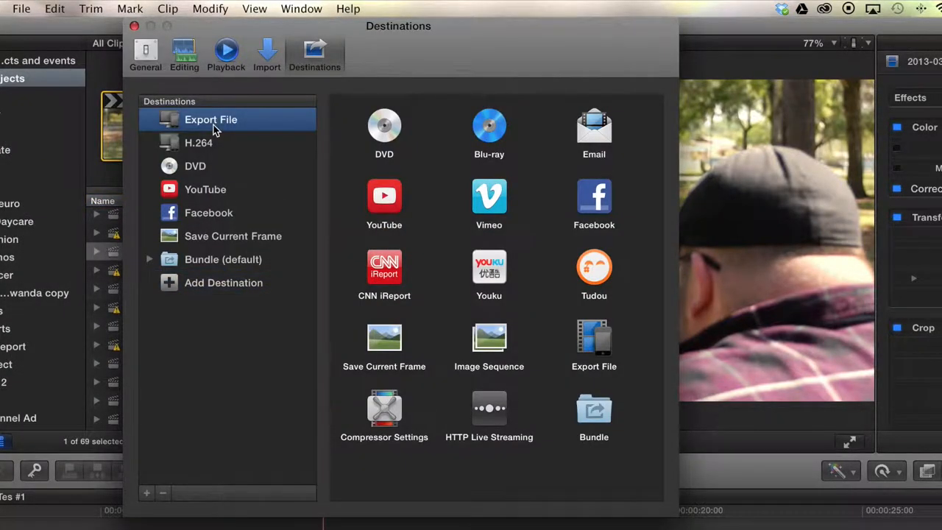
{"action": "right_click", "coordinate": [211, 119]}
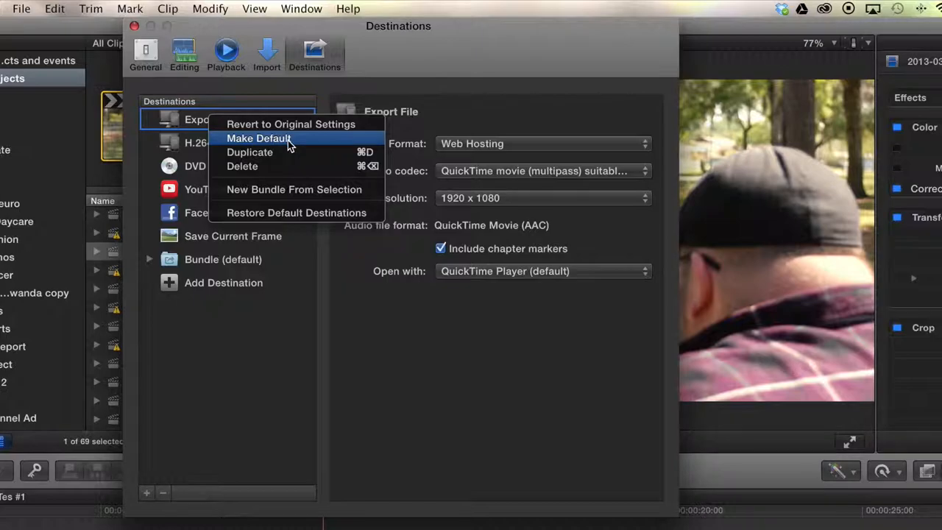
{"action": "left_click", "coordinate": [259, 139]}
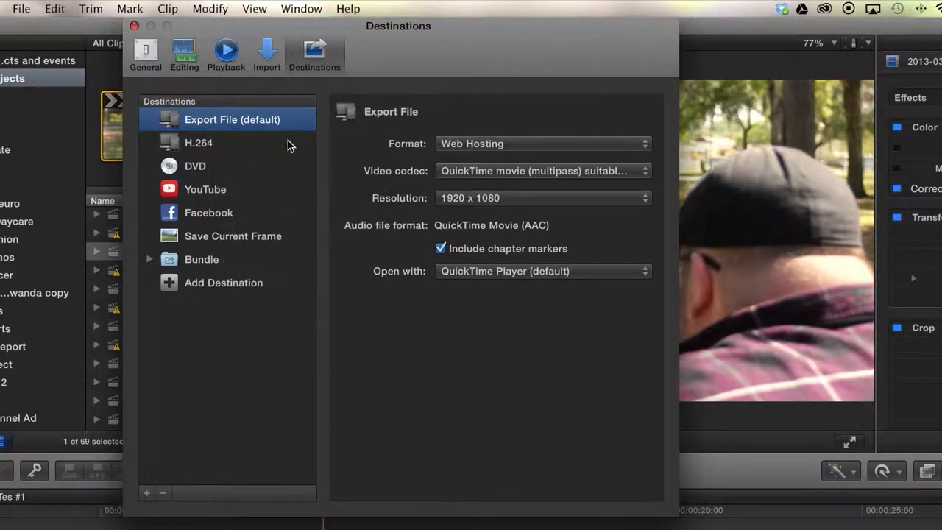
{"action": "mouse_move", "coordinate": [294, 186]}
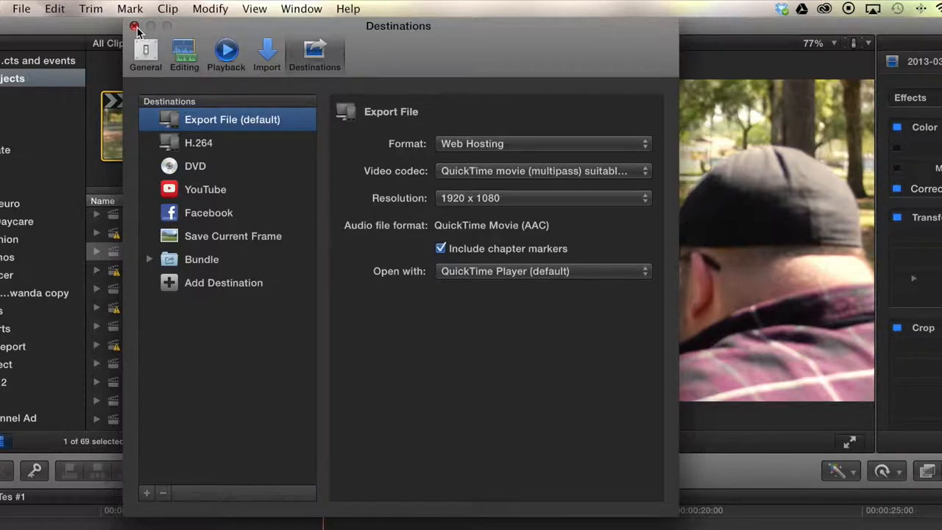
{"action": "left_click", "coordinate": [136, 26]}
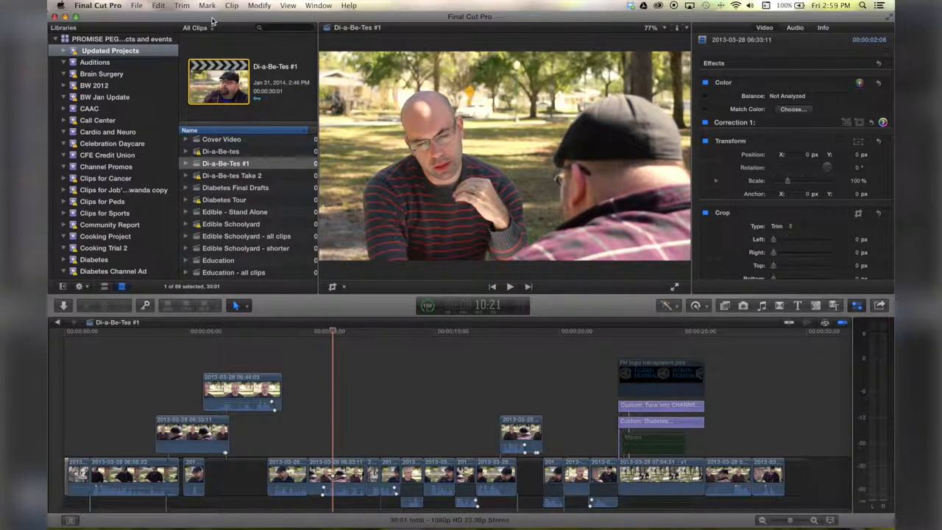